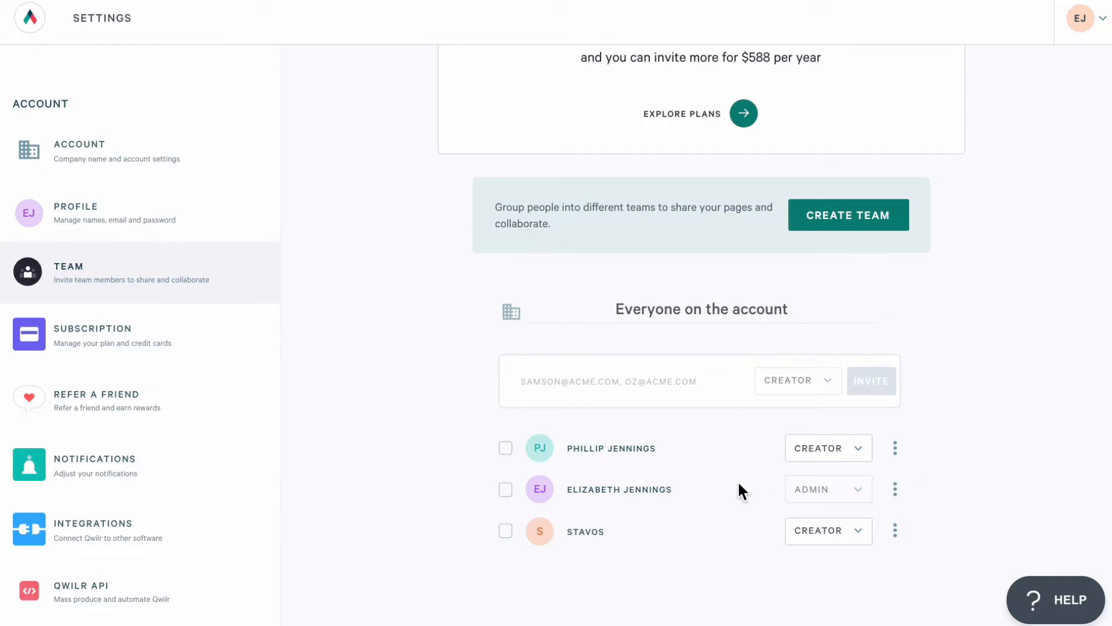
mouse_move(872, 510)
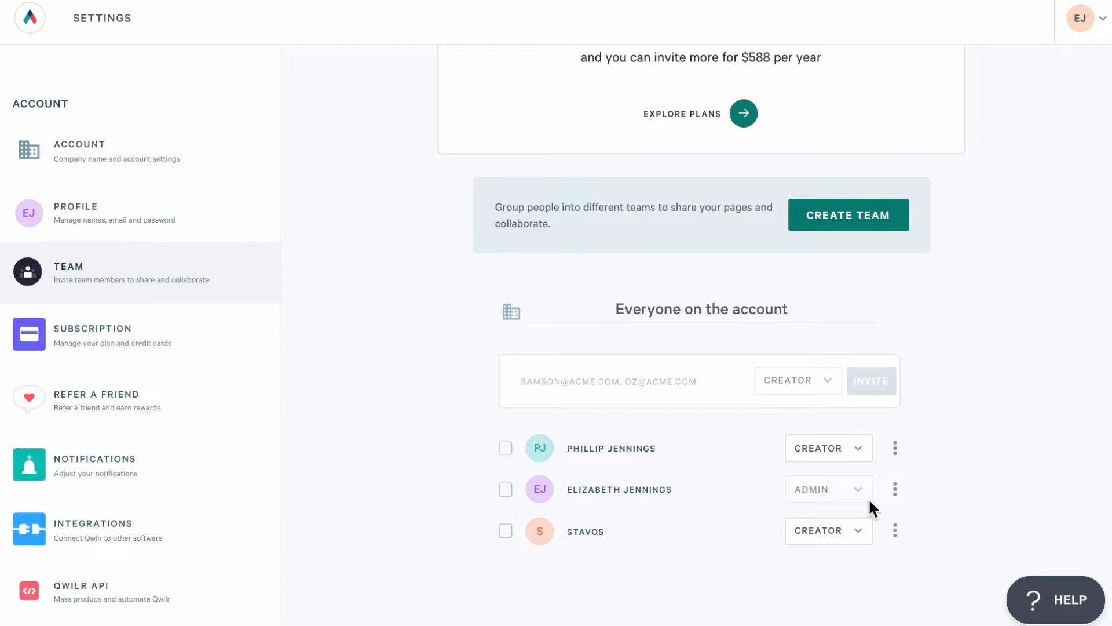
mouse_move(774, 434)
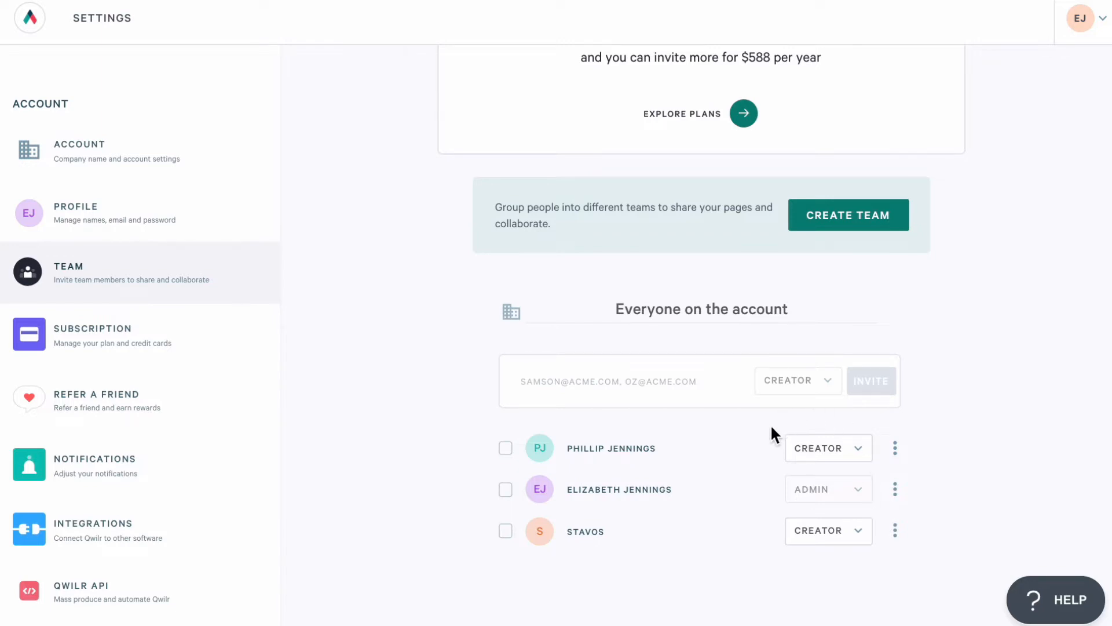
mouse_move(877, 456)
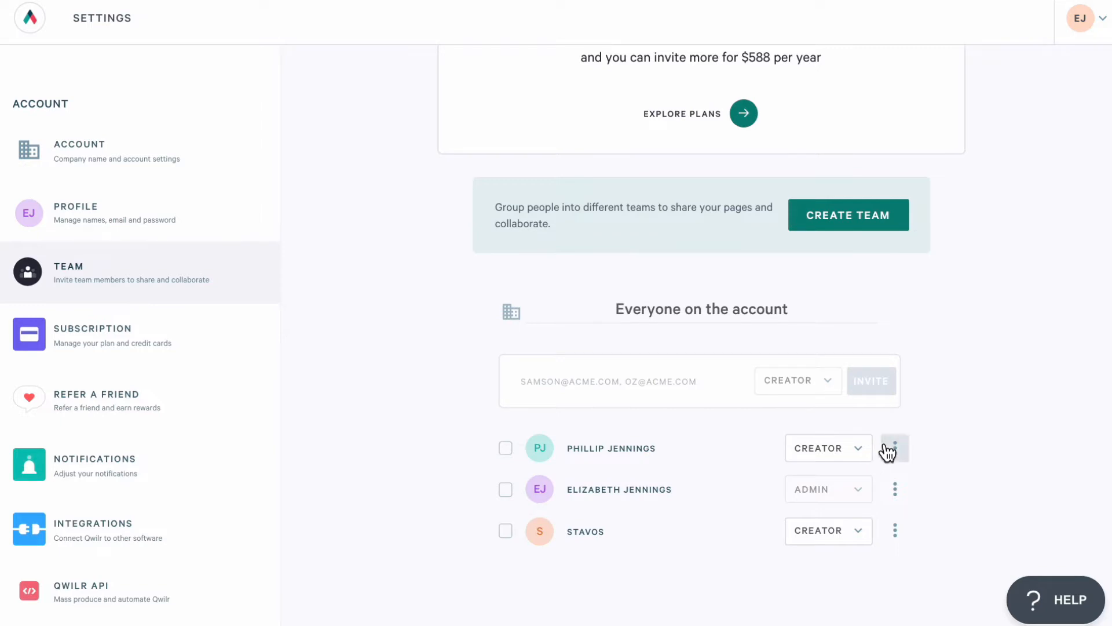
mouse_move(921, 449)
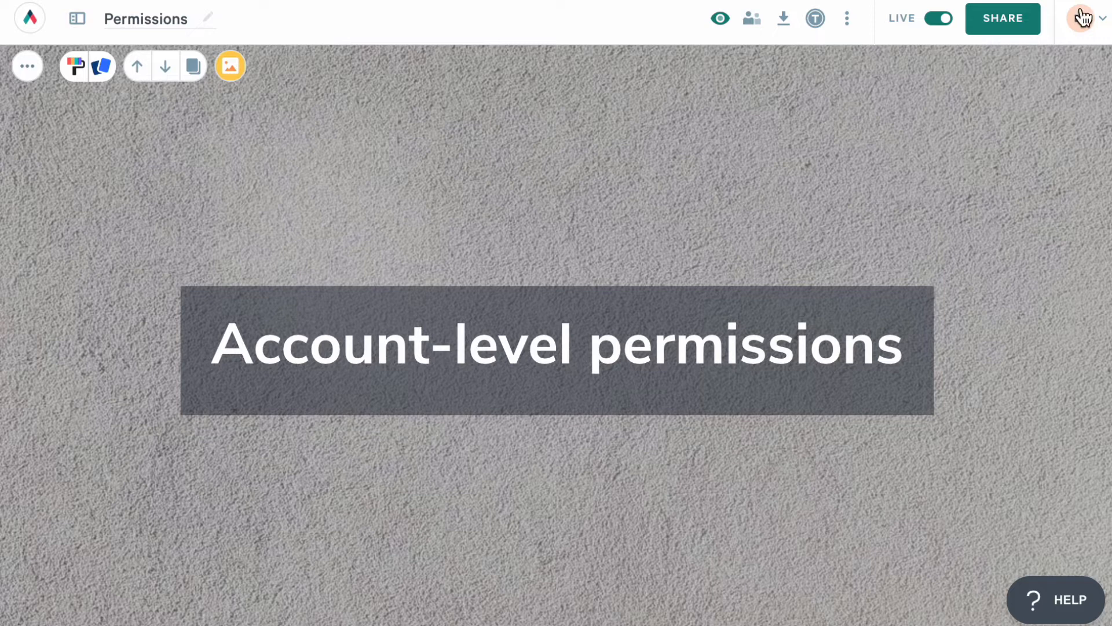
Reach the Account settings for Dupont Circle Travel via the avatar menu's View All Settings.
left_click(1091, 18)
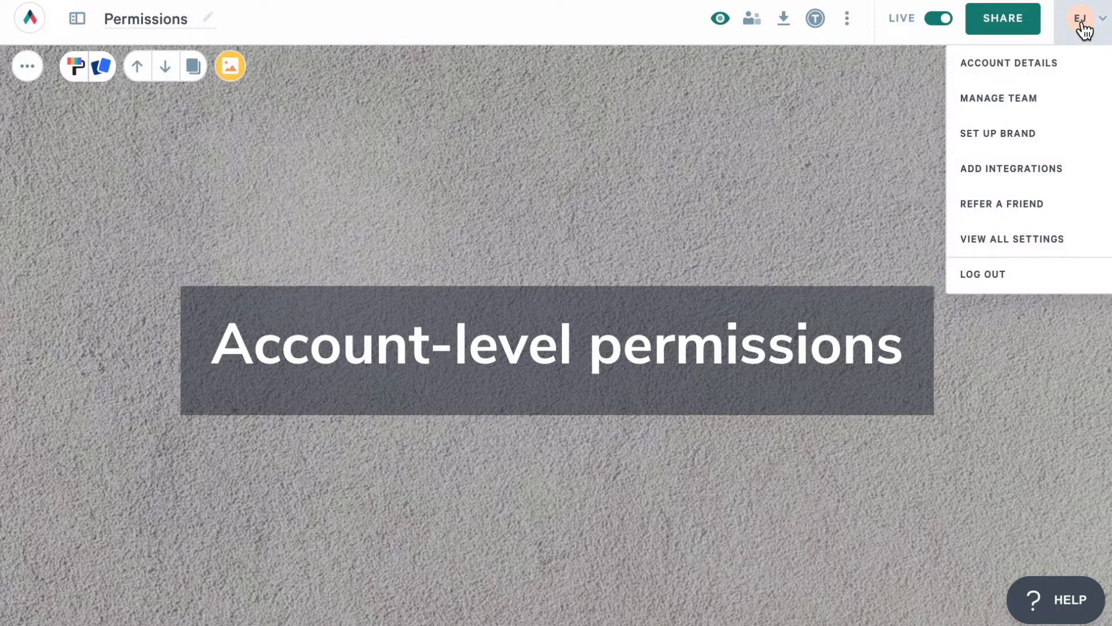
left_click(1008, 62)
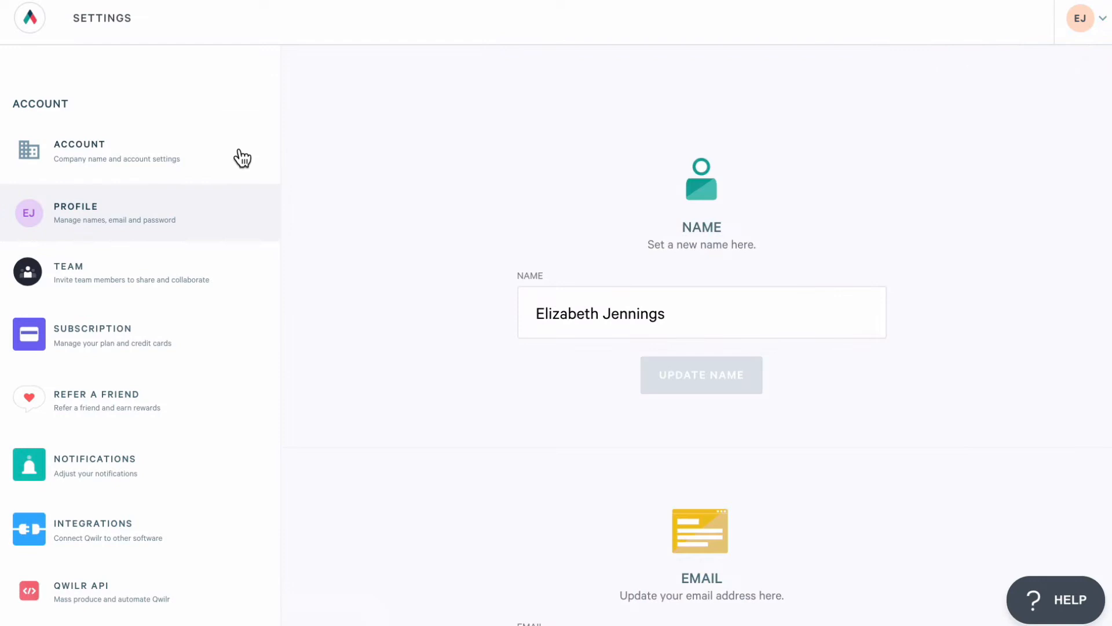
left_click(77, 151)
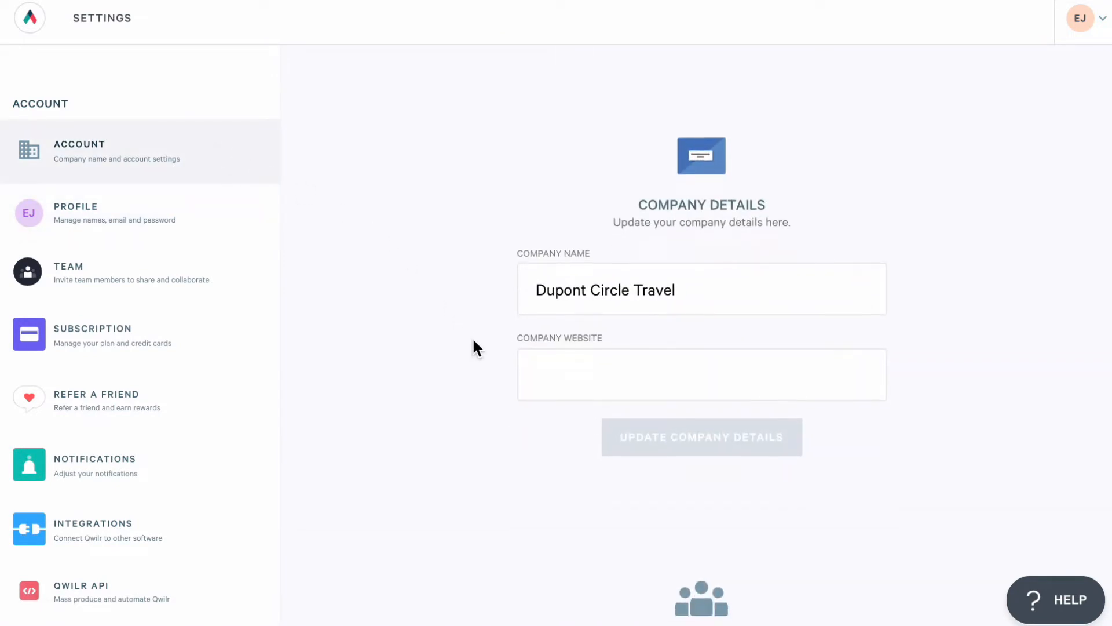
scroll("down", 3)
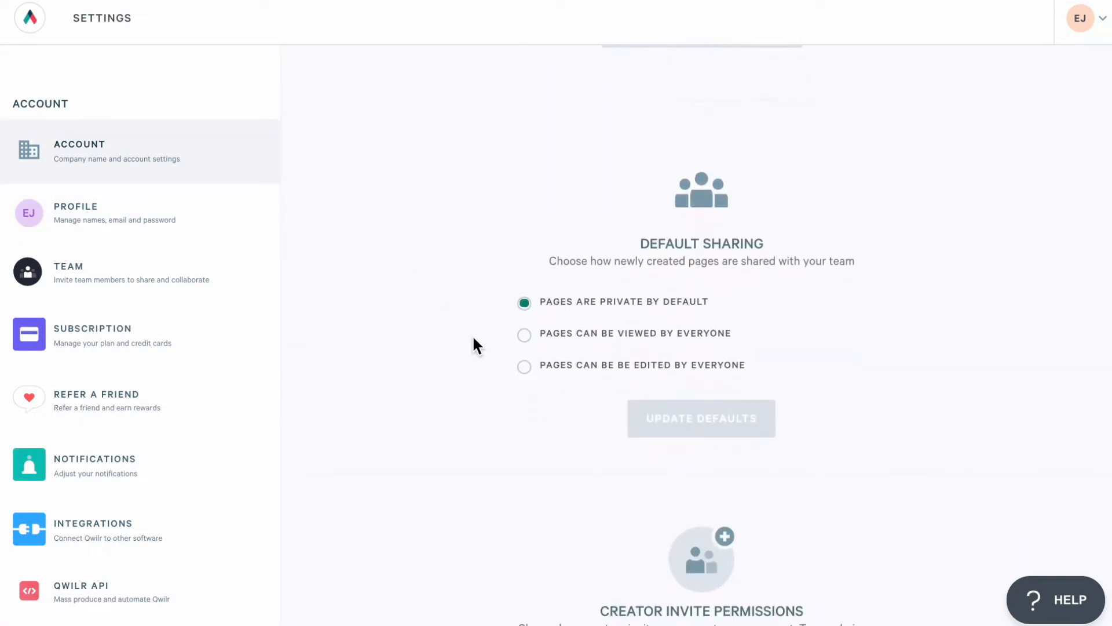
mouse_move(710, 315)
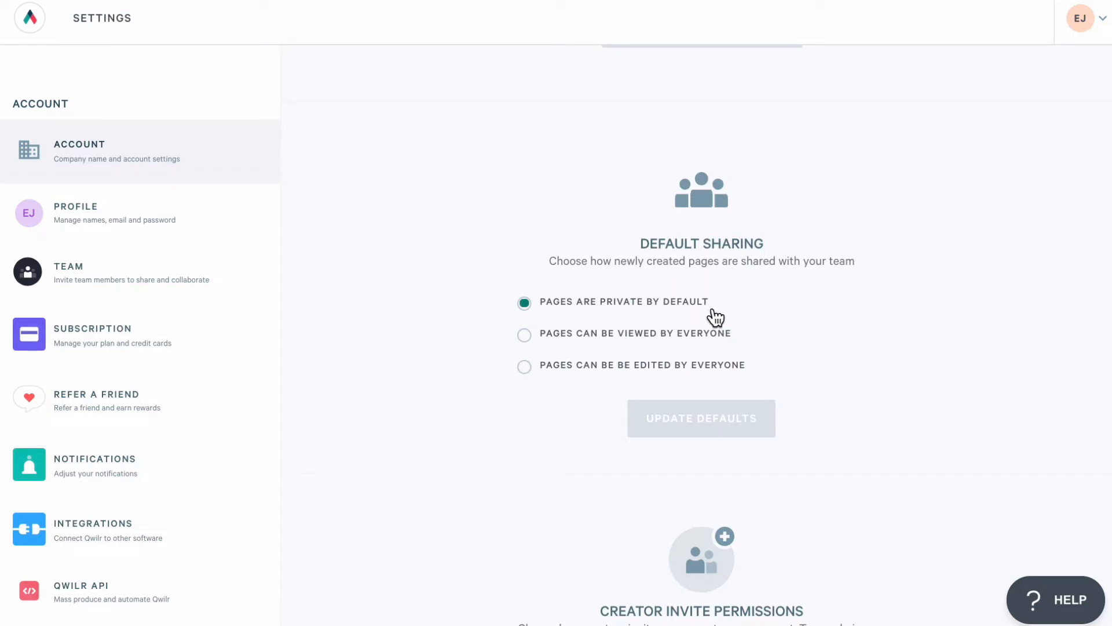
mouse_move(756, 321)
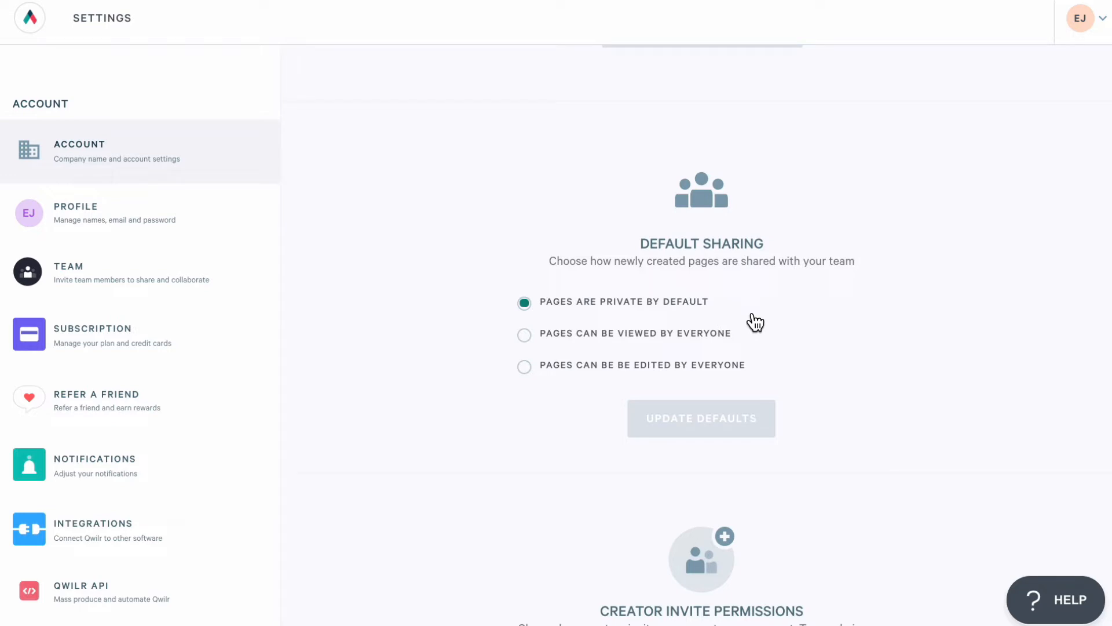
left_click(523, 333)
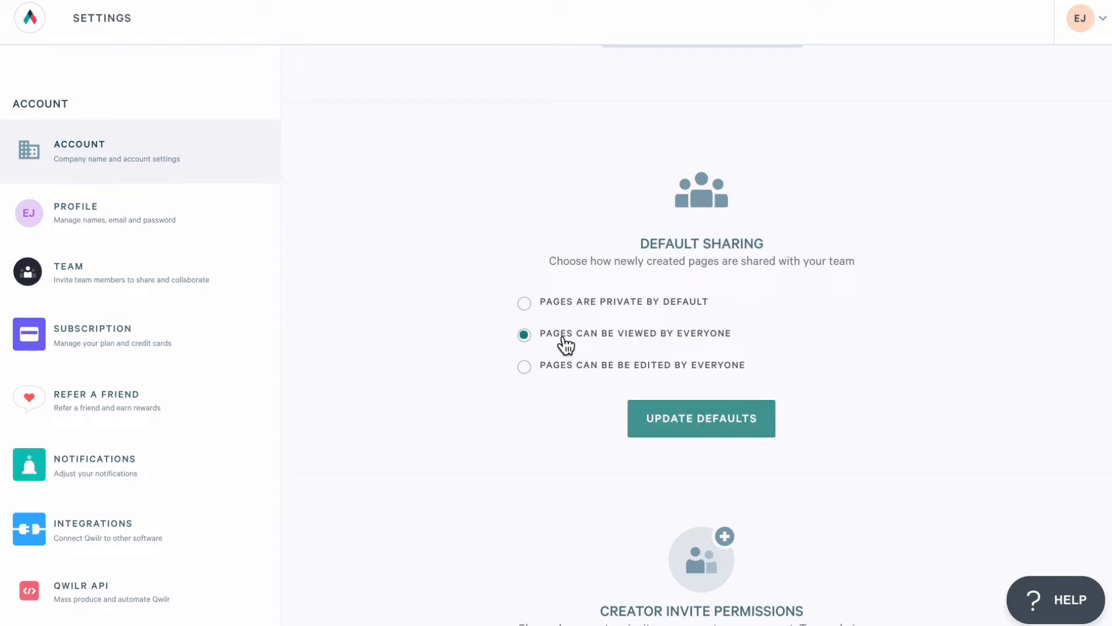
mouse_move(565, 421)
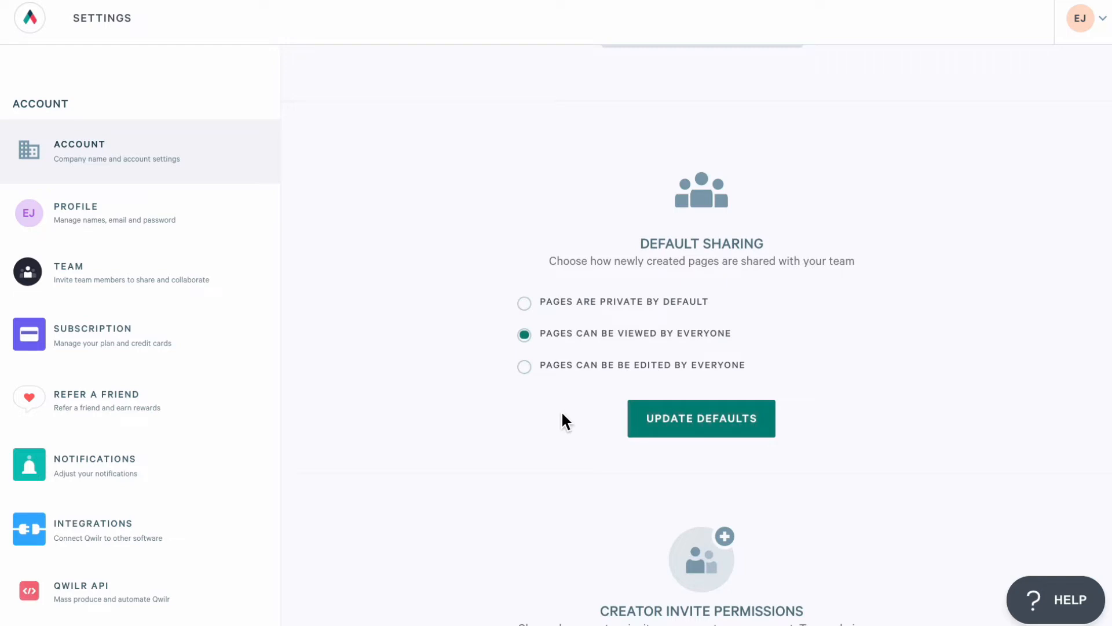
left_click(523, 365)
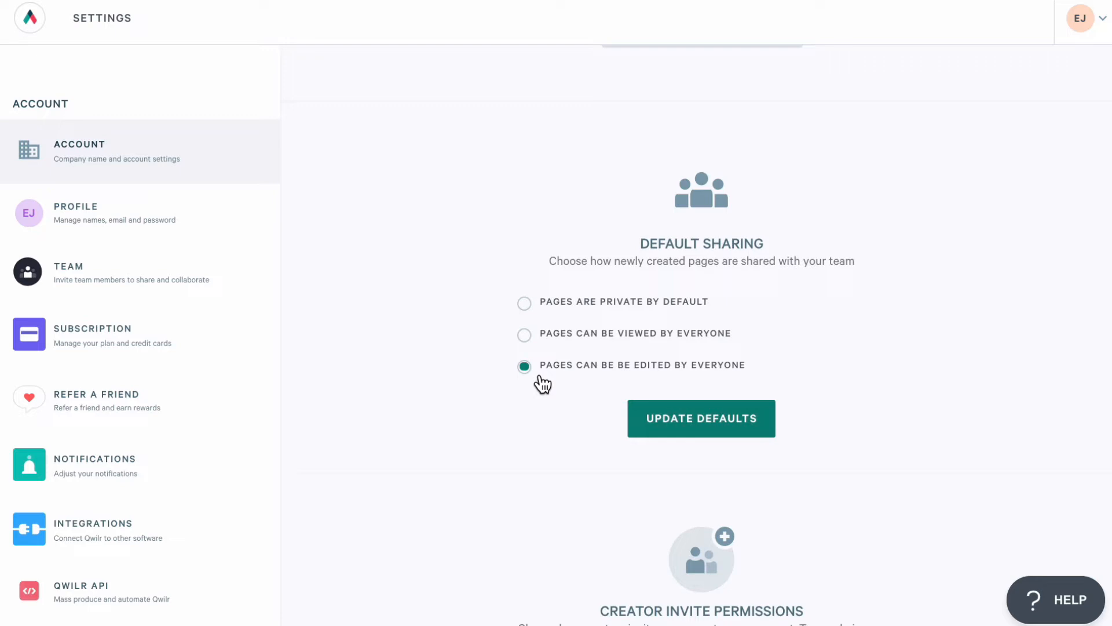
left_click(524, 302)
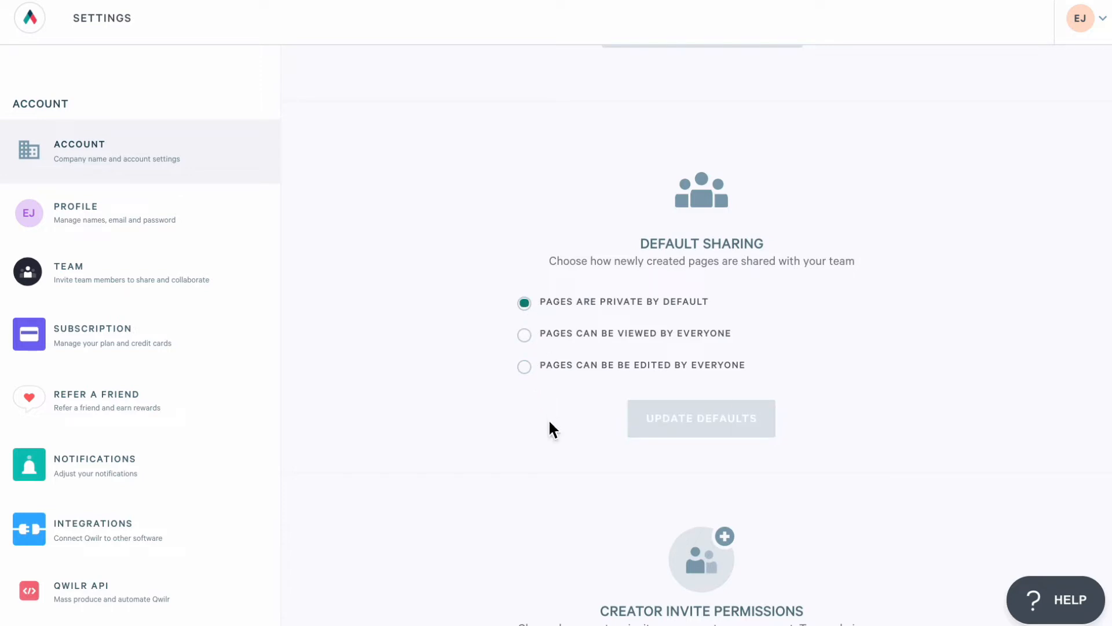
Limit creators to inviting same-domain users and update the permissions.
scroll("down", 3)
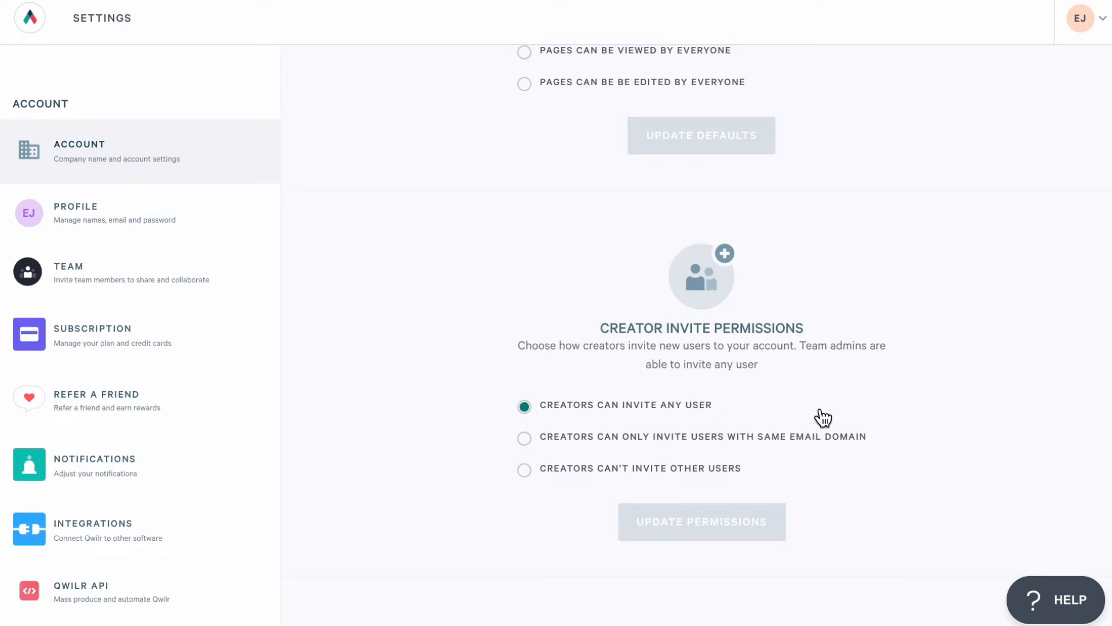
mouse_move(851, 397)
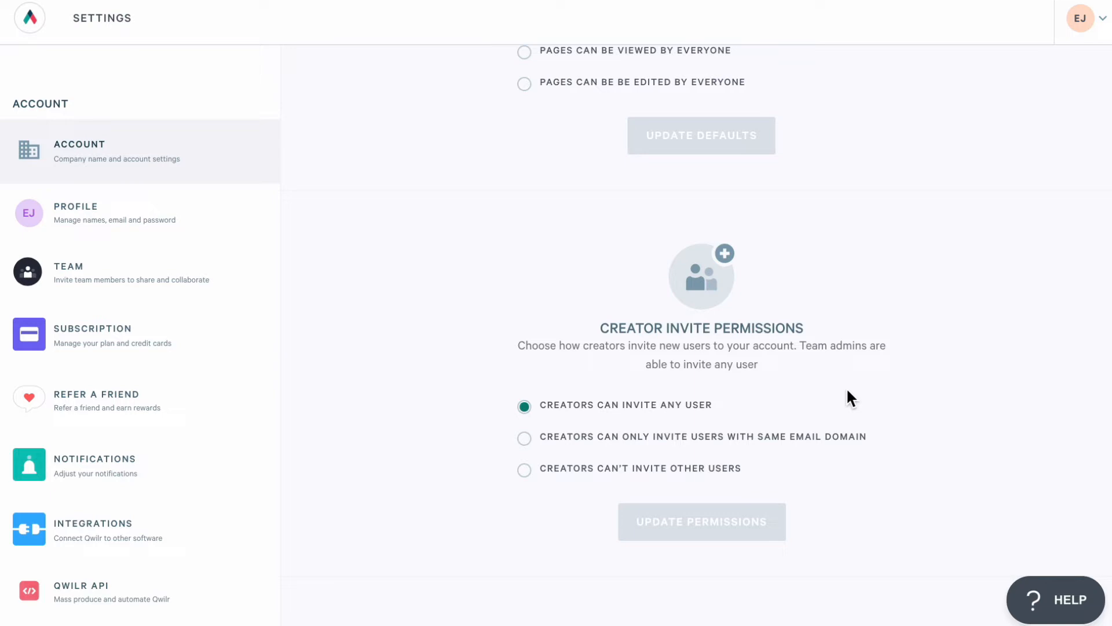
mouse_move(841, 410)
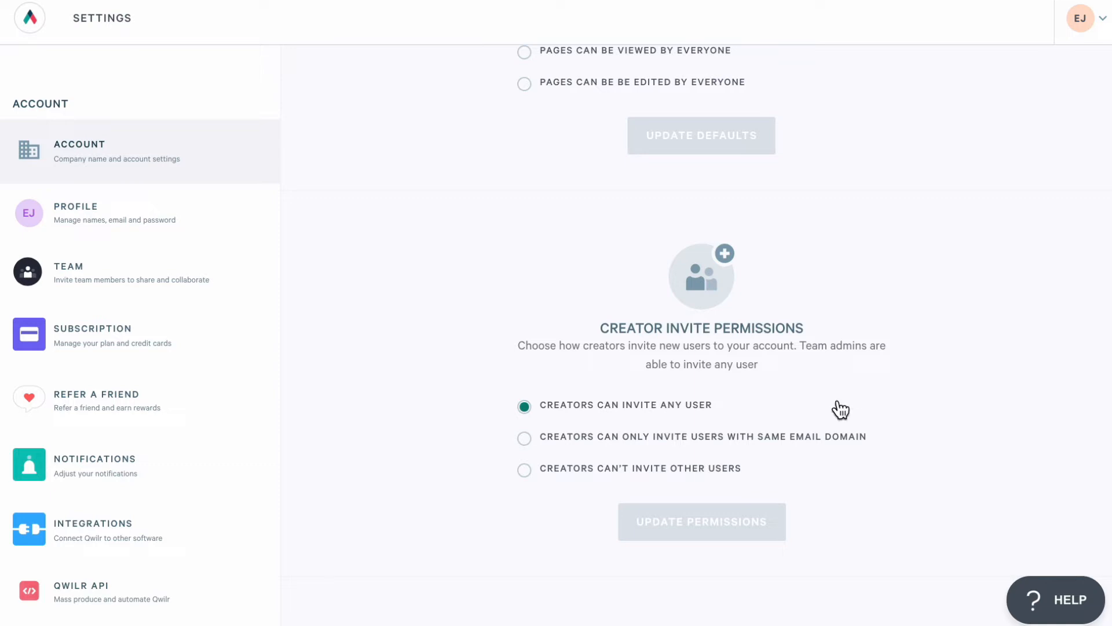
mouse_move(674, 428)
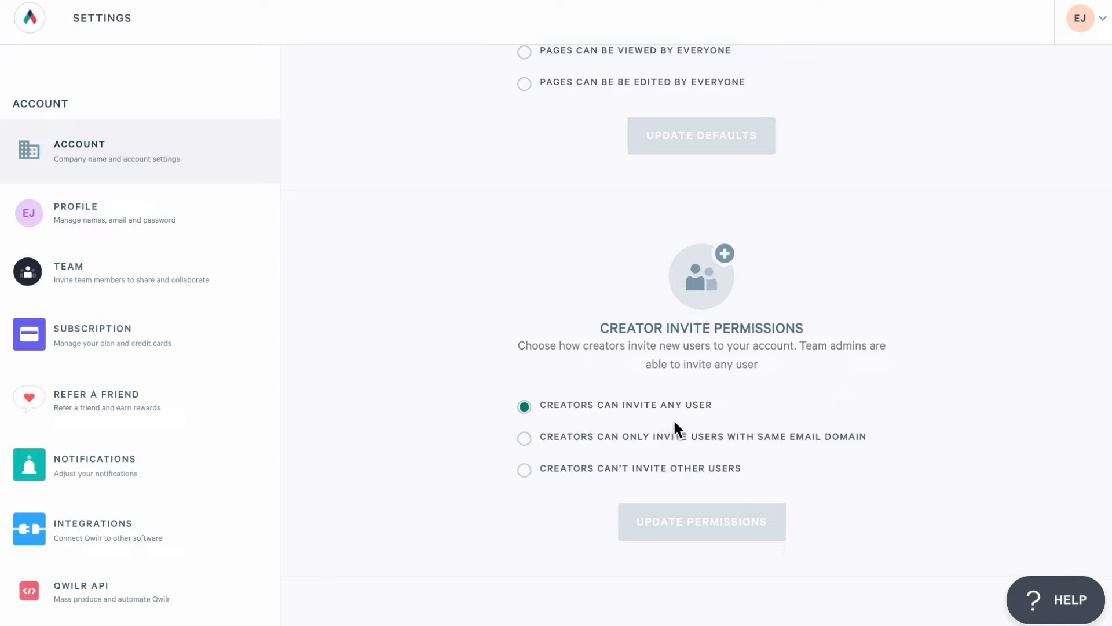
left_click(524, 438)
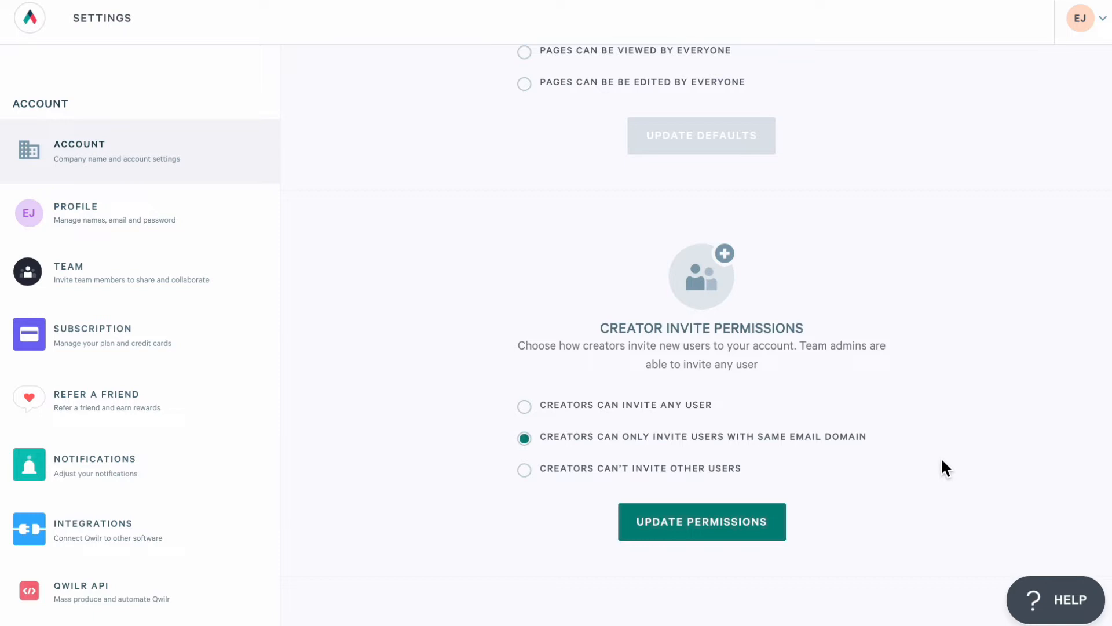
left_click(523, 468)
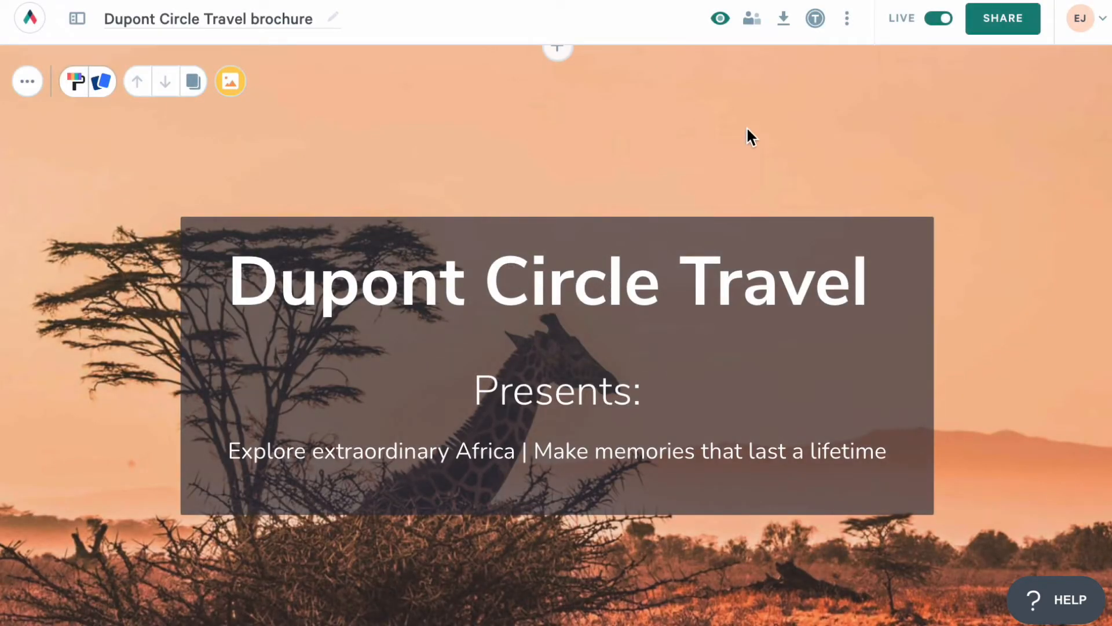
Show the brochure page's team invite panel listing Elizabeth and Phillip Jennings.
left_click(751, 19)
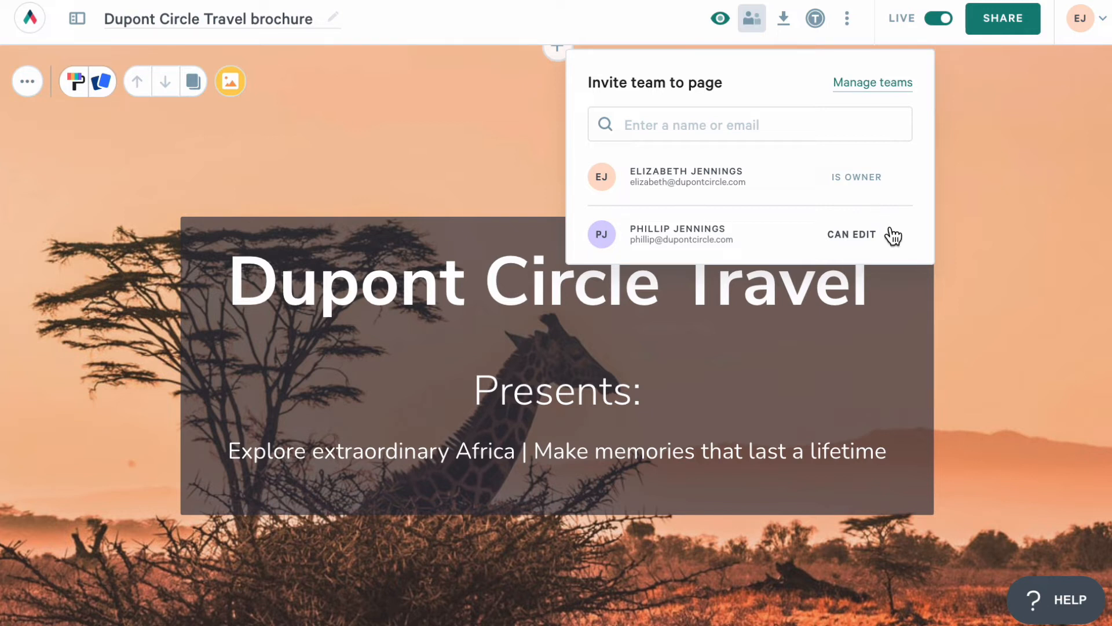
left_click(854, 234)
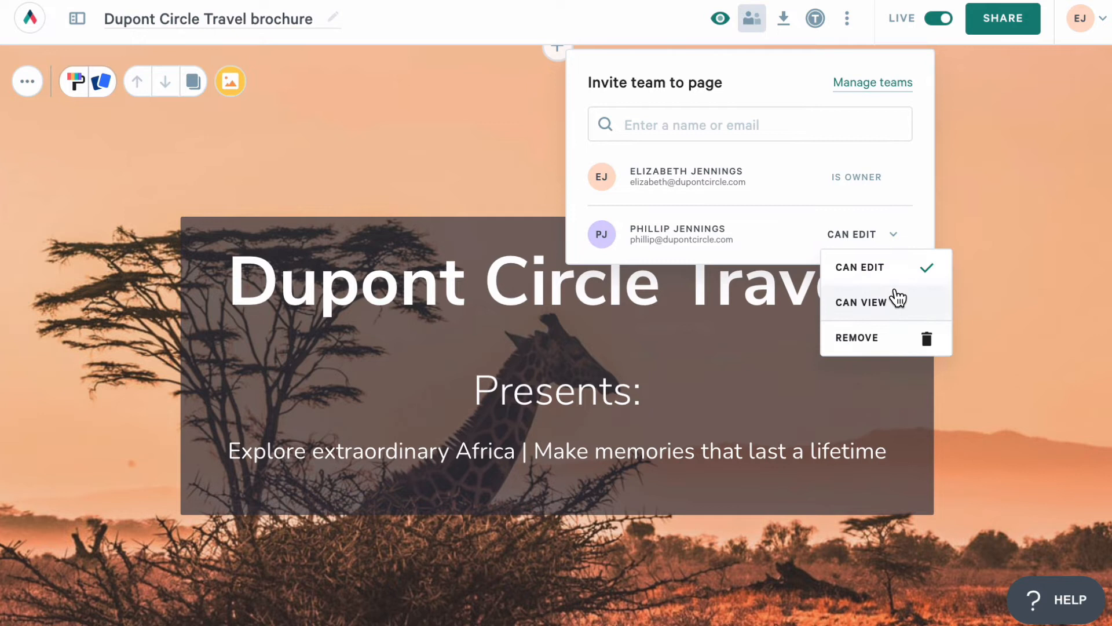
left_click(862, 302)
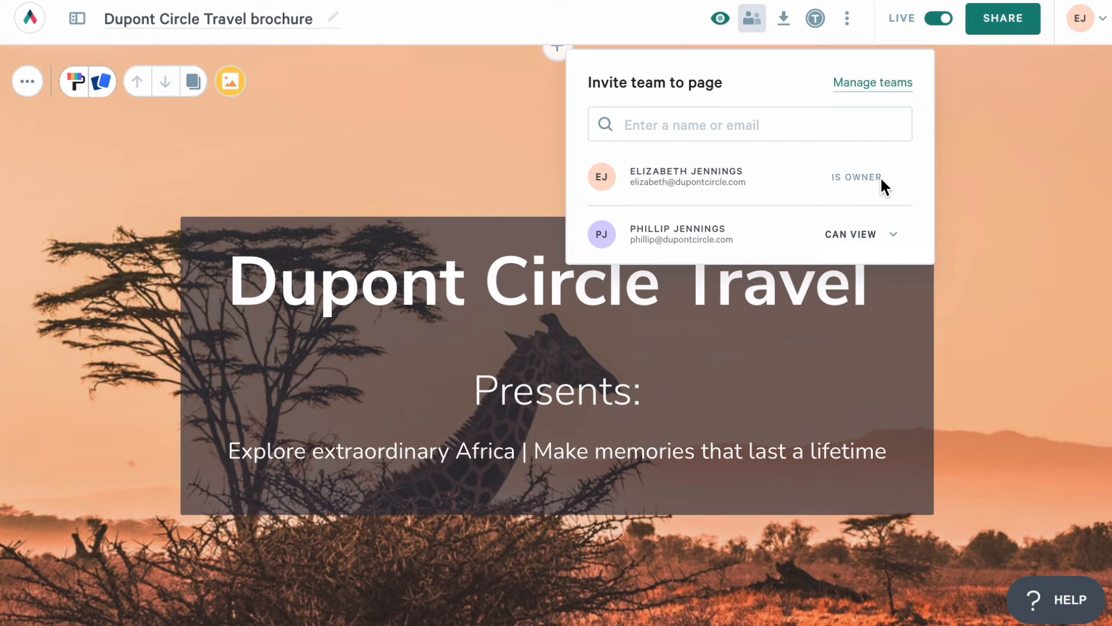
mouse_move(891, 189)
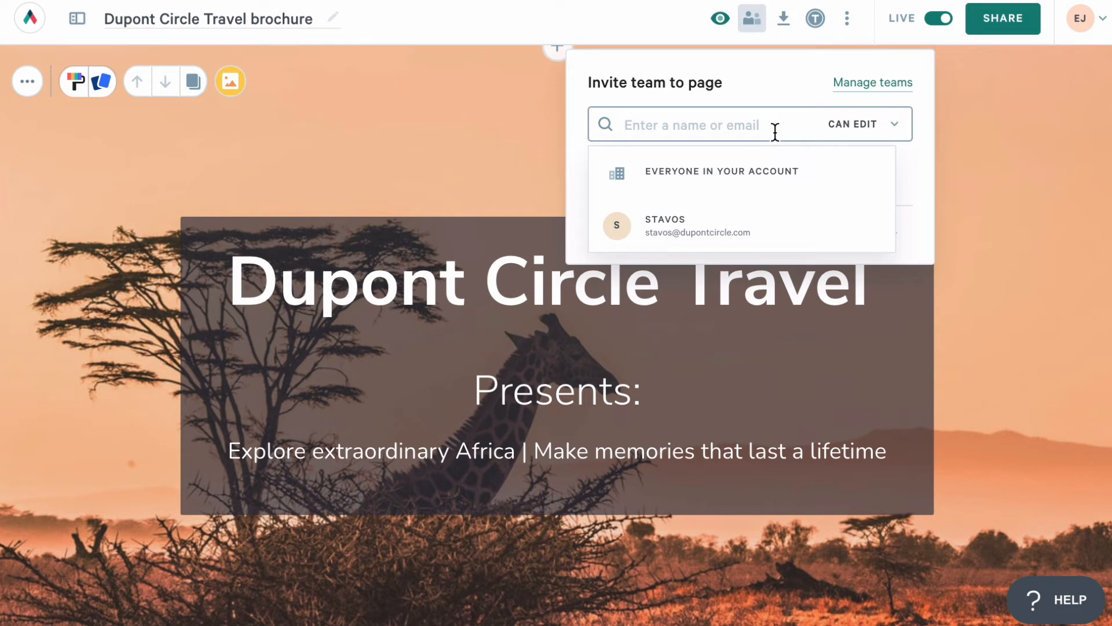
Search for Stavos and add him to the brochure page with Can View access.
type("s")
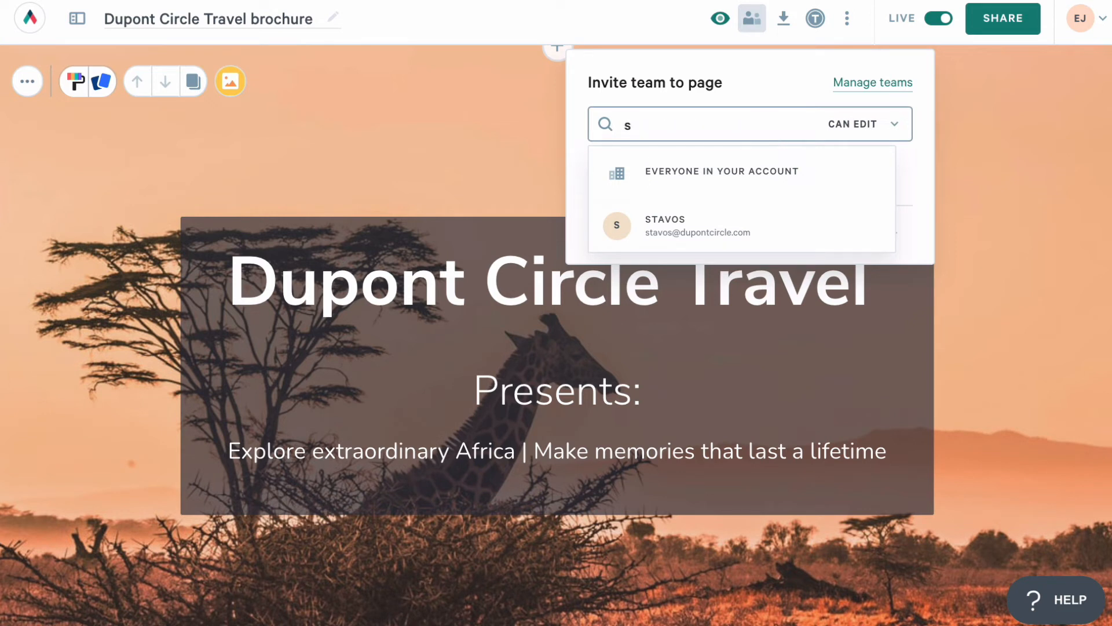
type("tavo")
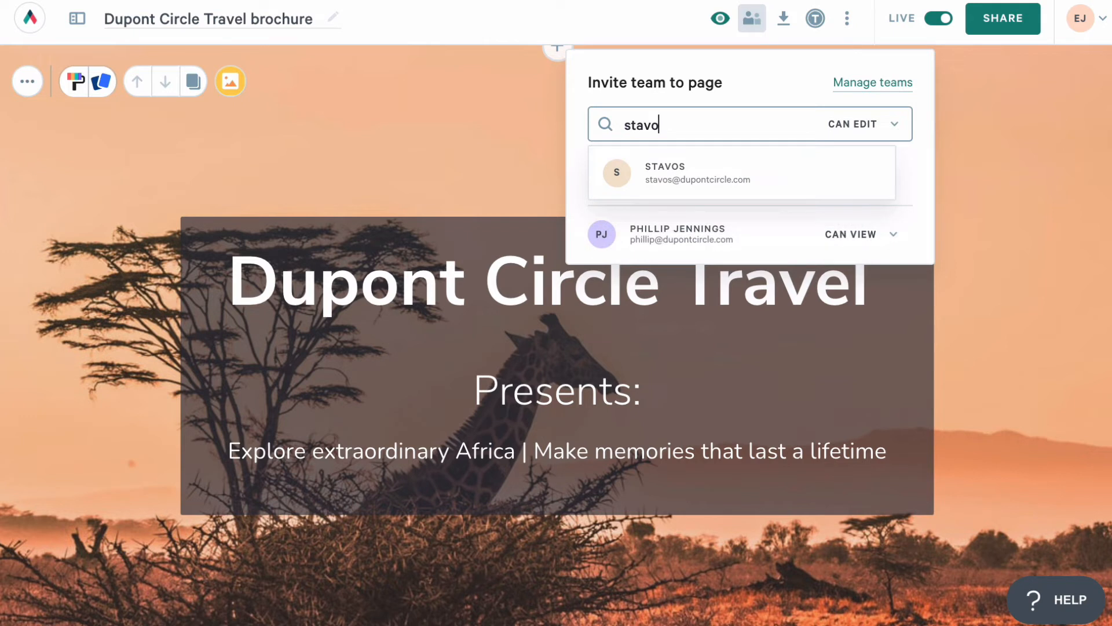
mouse_move(871, 141)
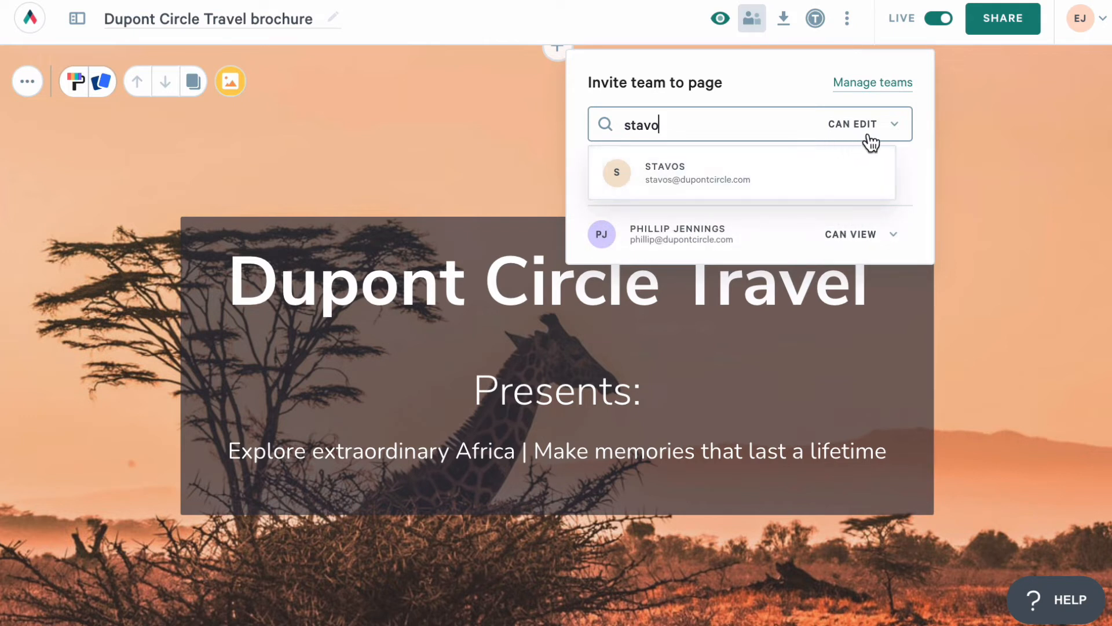
left_click(859, 124)
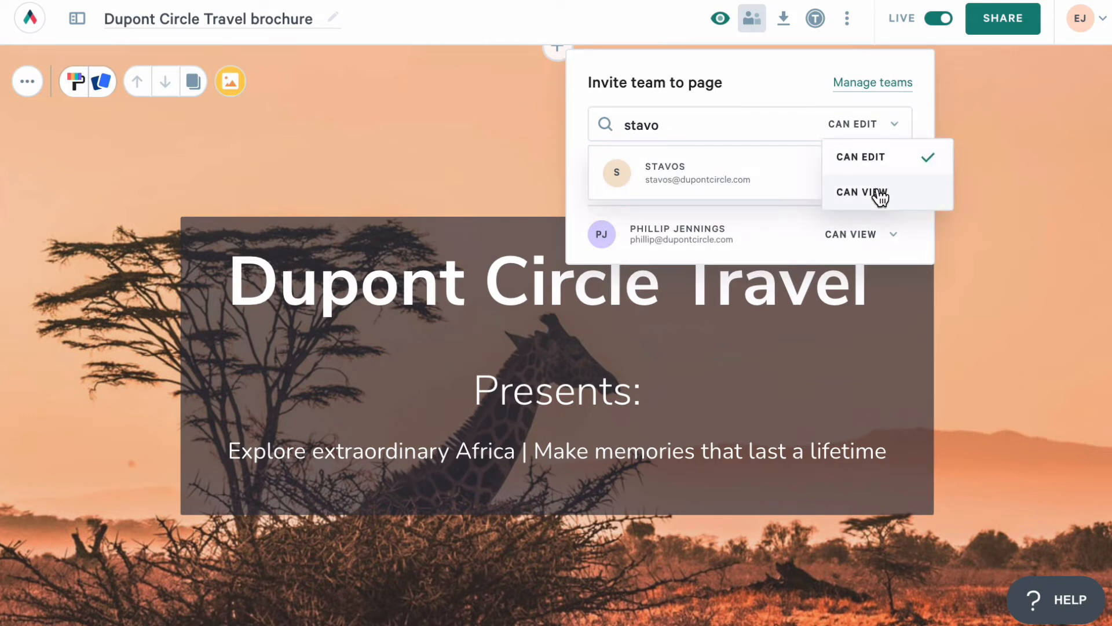
left_click(861, 192)
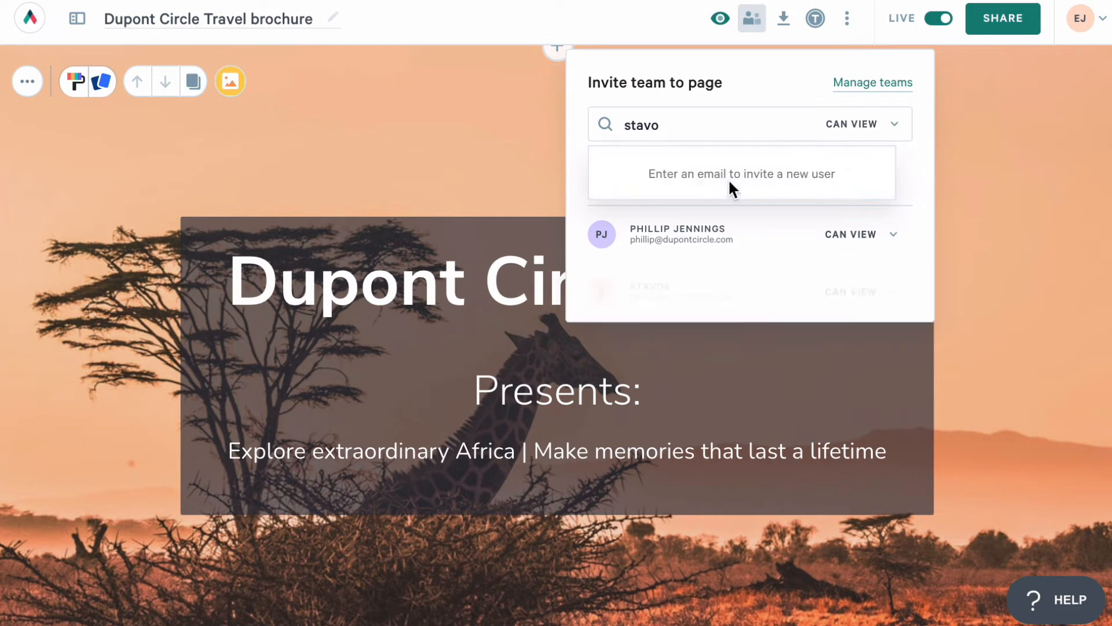
left_click(741, 174)
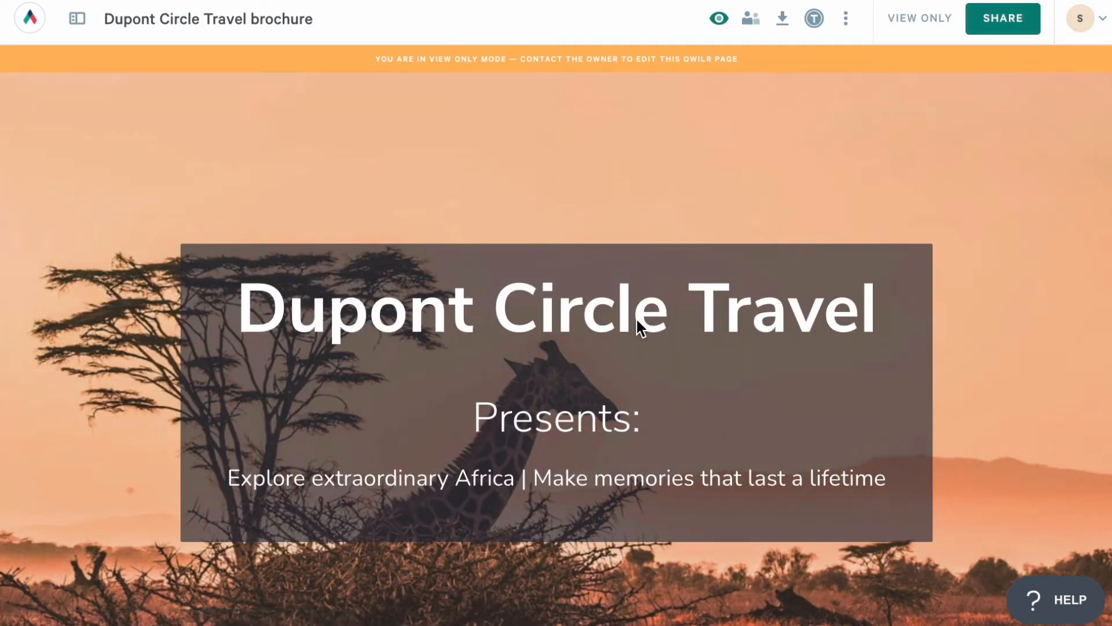
mouse_move(494, 81)
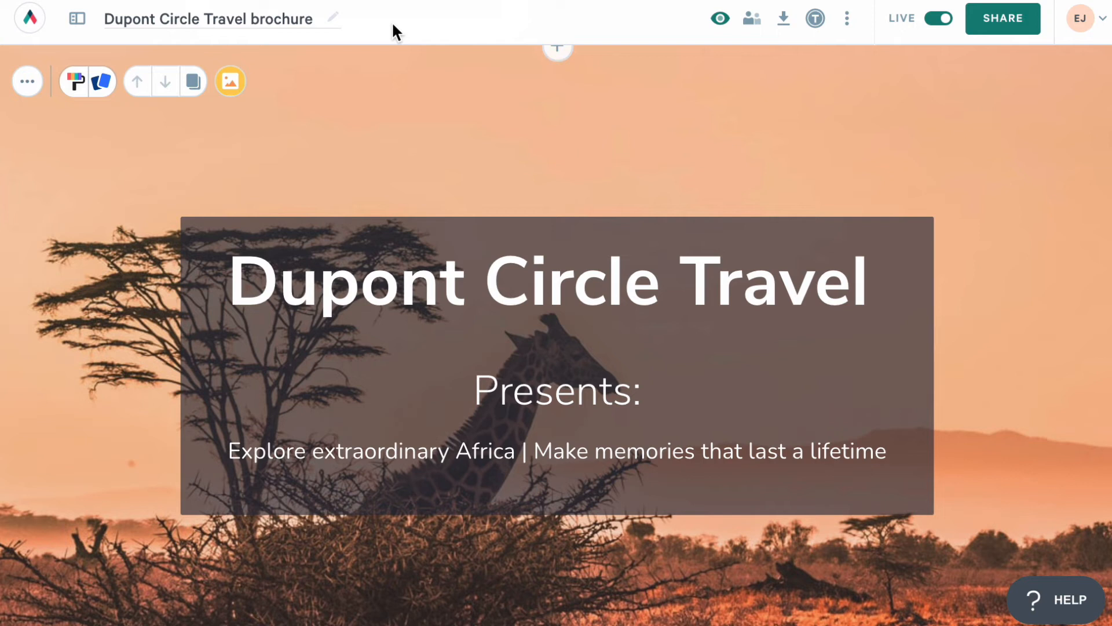
mouse_move(571, 37)
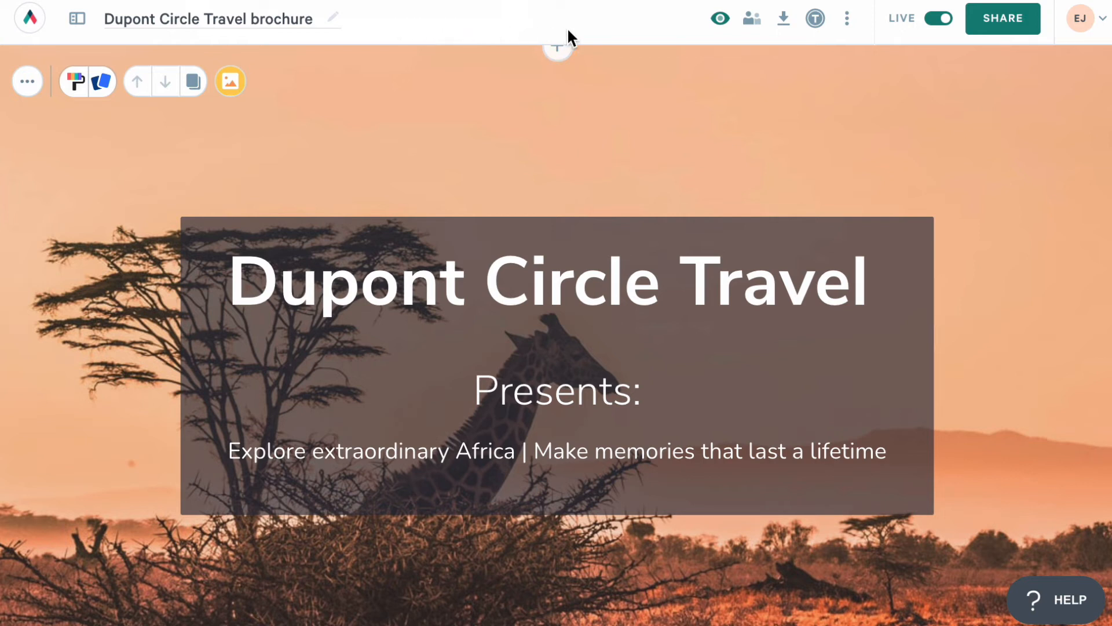
mouse_move(751, 18)
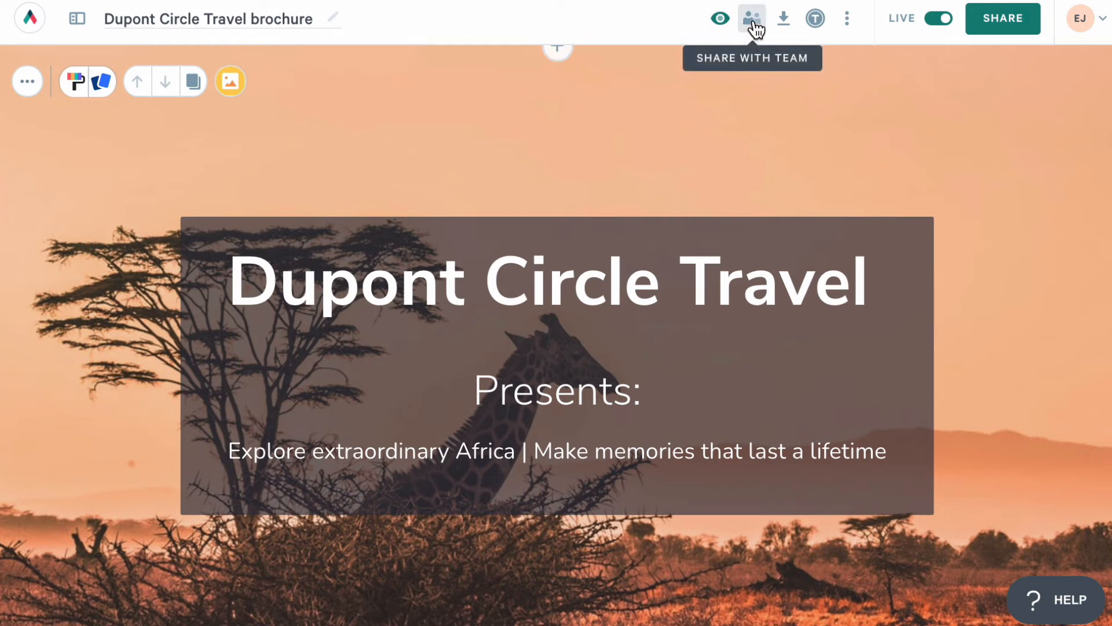
left_click(751, 18)
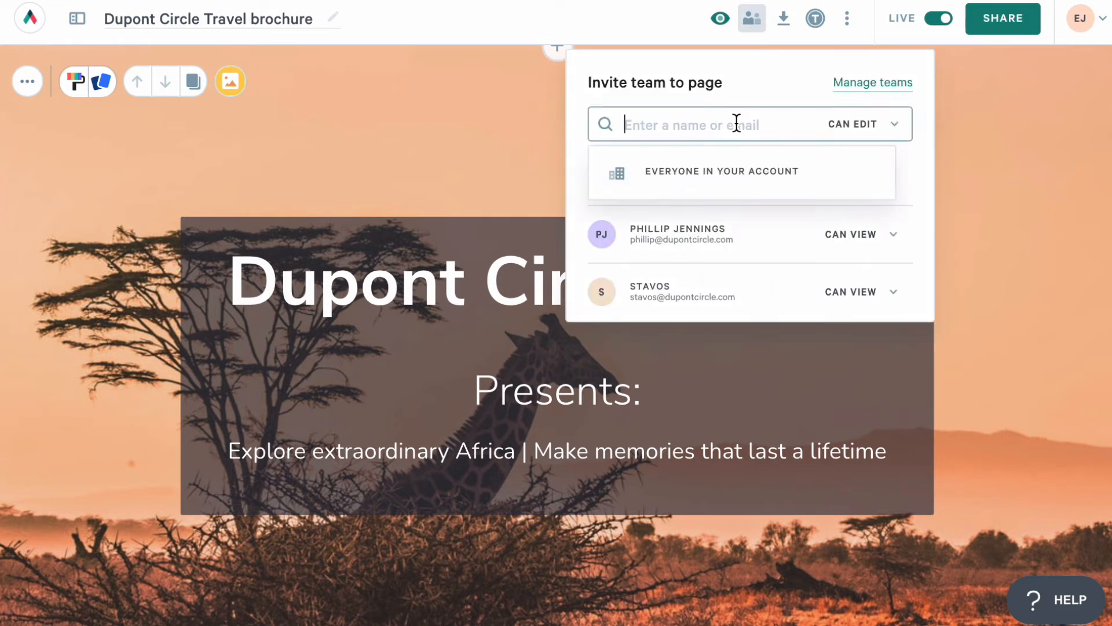
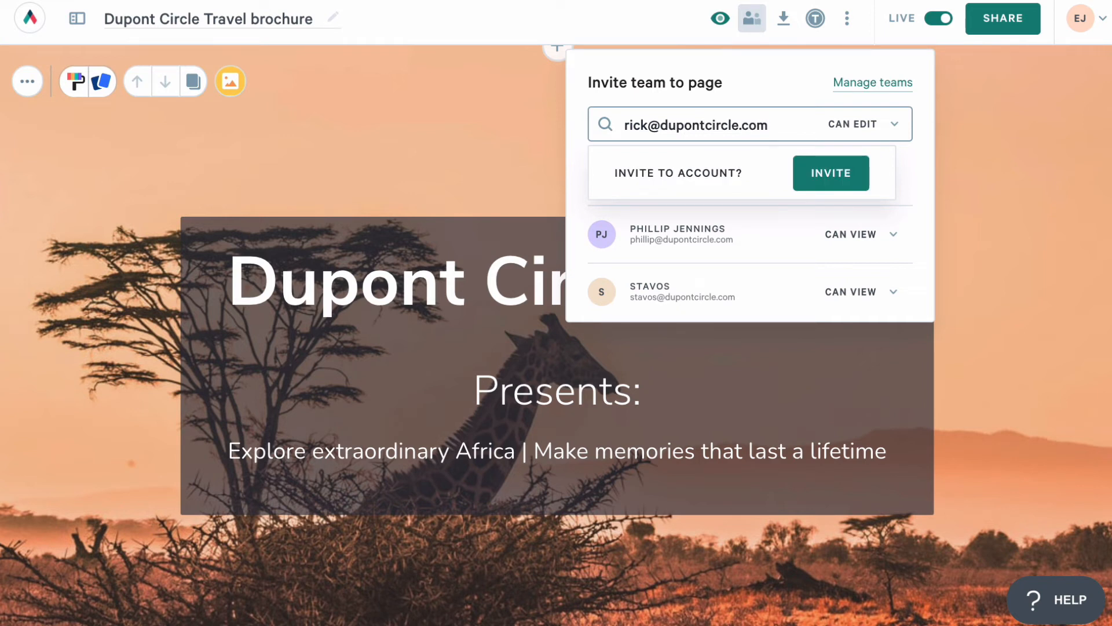
mouse_move(853, 137)
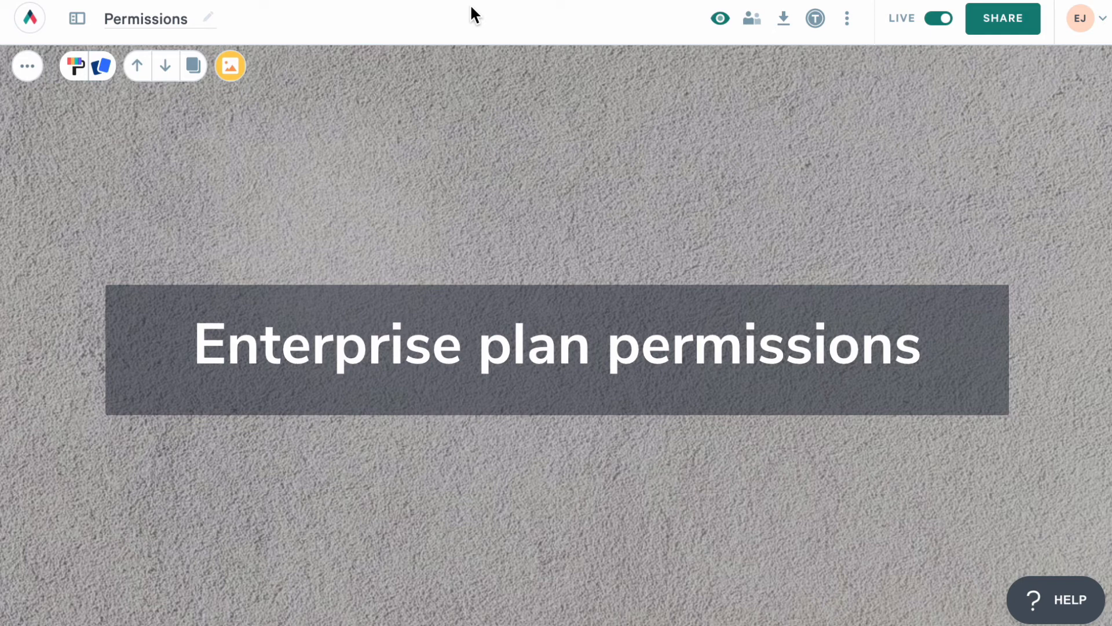
Show the Block Library of saved blocks beside the Permissions page.
left_click(77, 18)
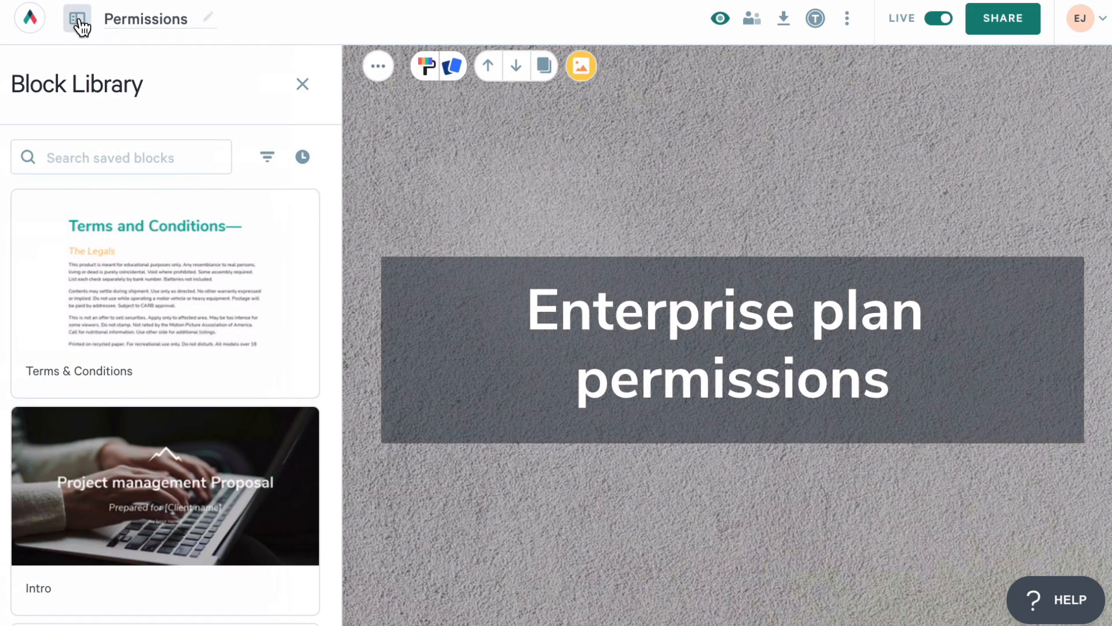
mouse_move(90, 56)
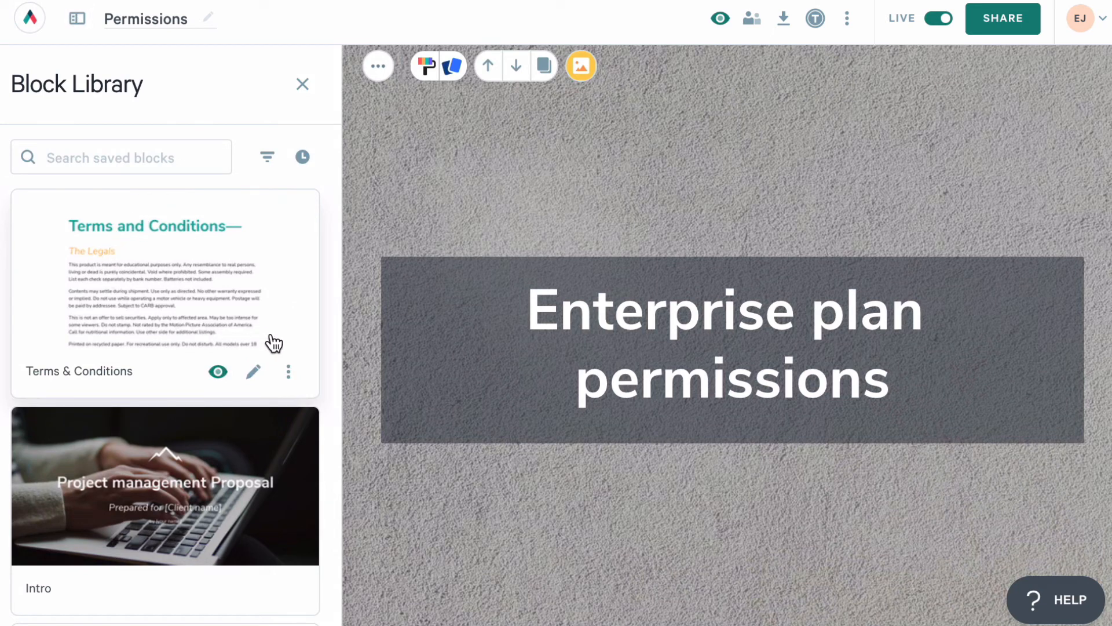
mouse_move(344, 331)
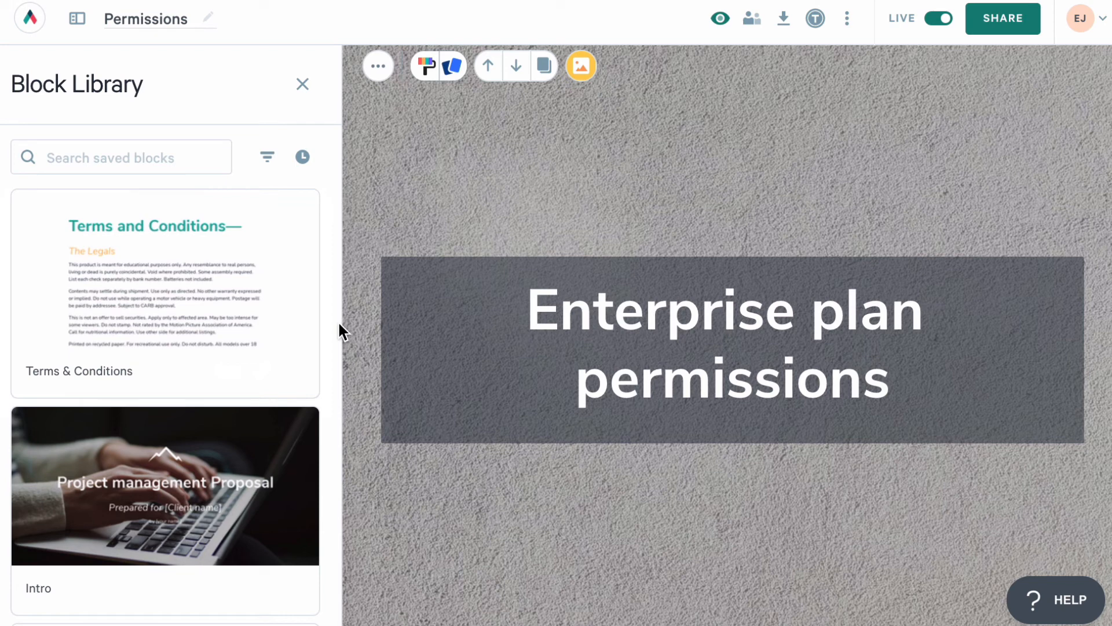
Lock the Terms & Conditions saved block to admin-only editing and close the library.
left_click(288, 371)
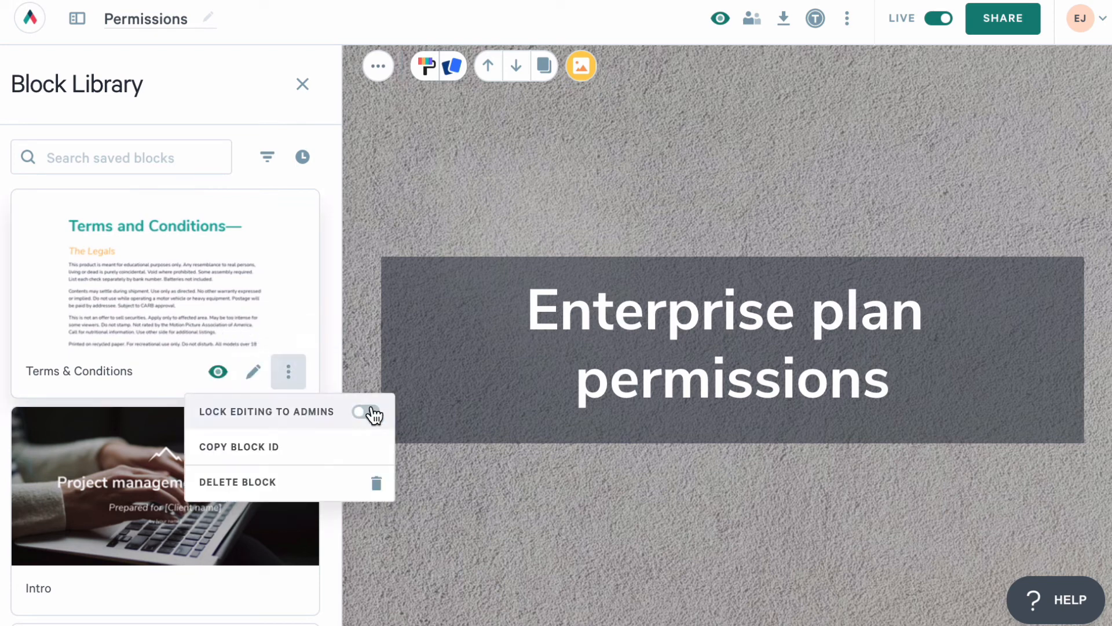
left_click(368, 412)
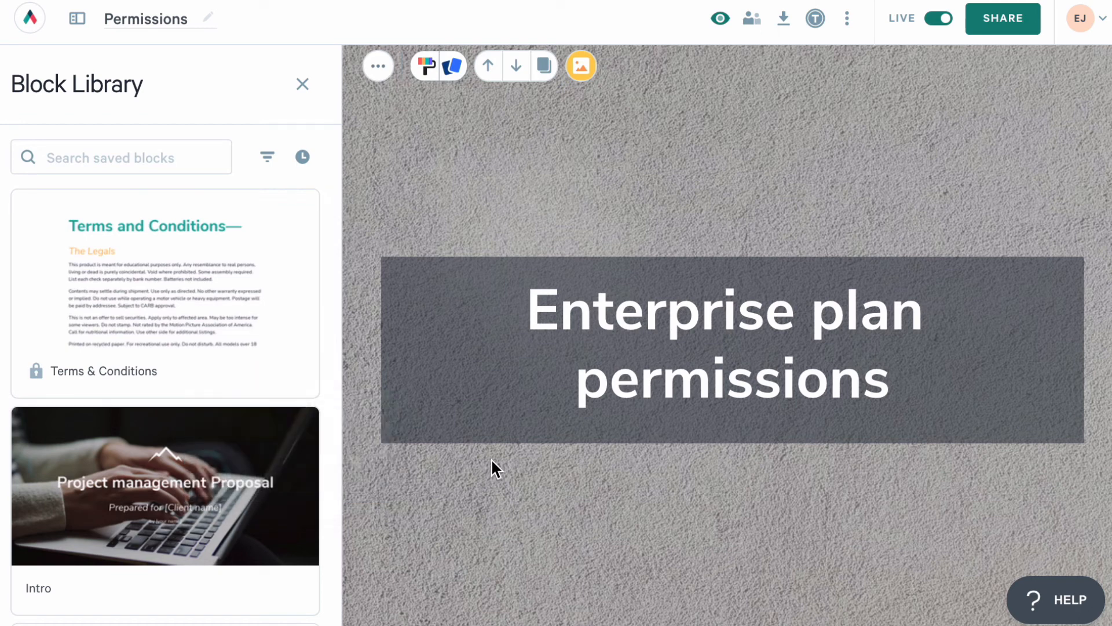
left_click(303, 84)
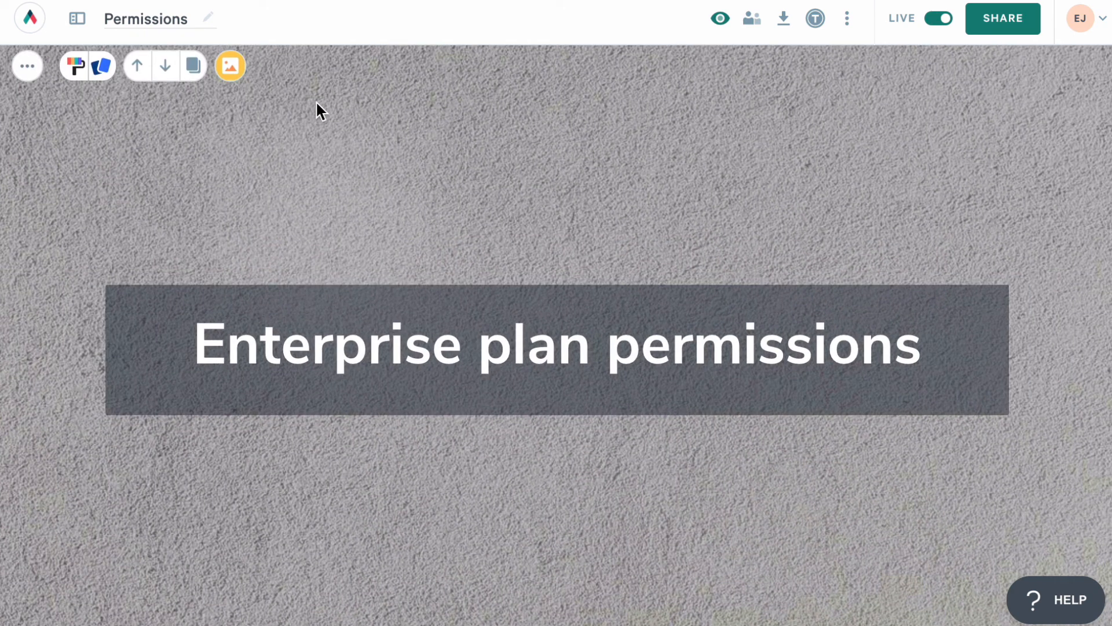
mouse_move(735, 258)
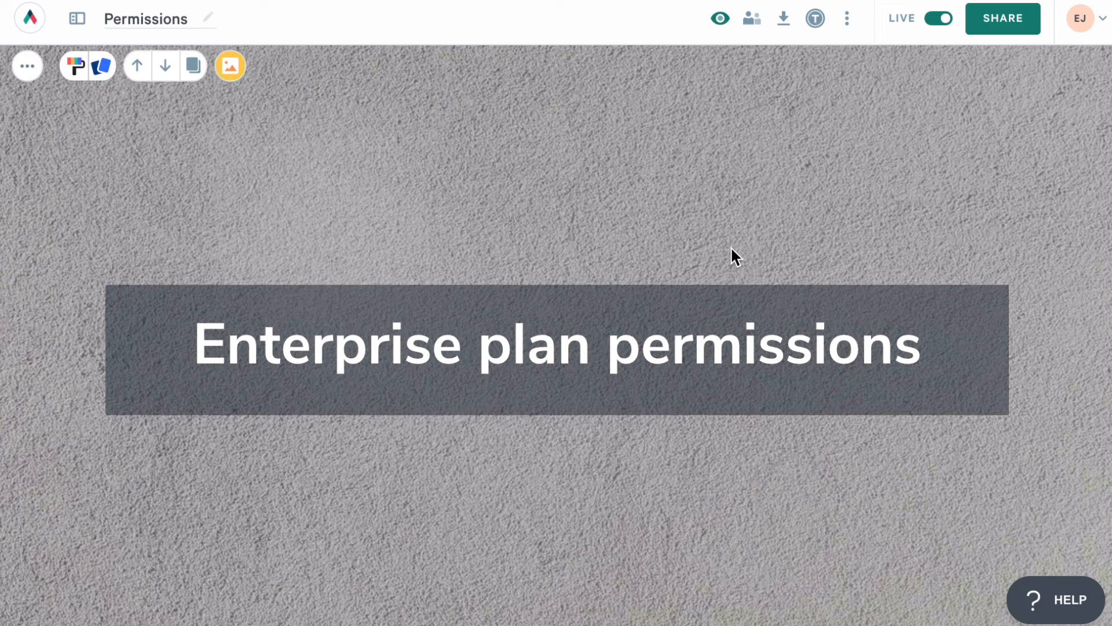
Launch the Brand editor from the account menu's Set up brand option.
left_click(1081, 19)
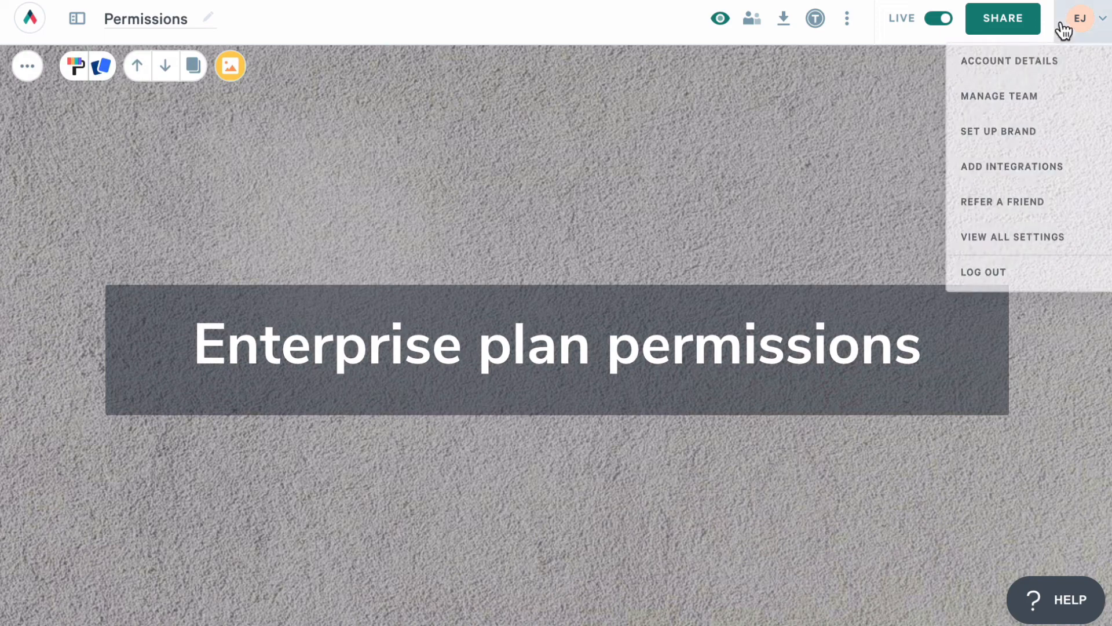
left_click(998, 130)
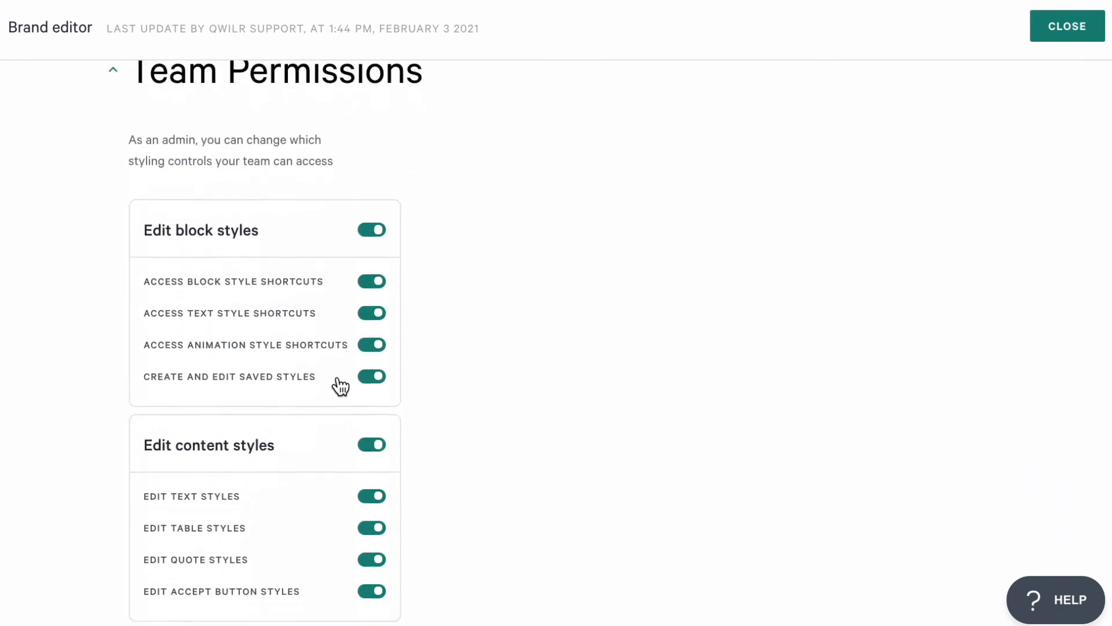
Check the Edit block styles and Edit content styles toggles under Team Permissions.
left_click(371, 162)
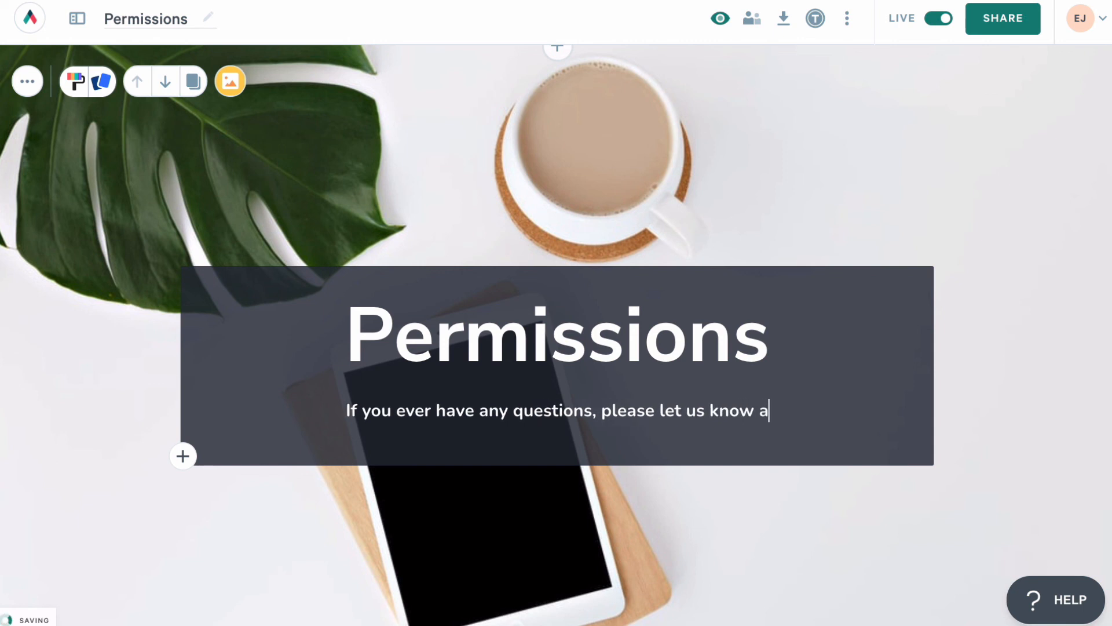
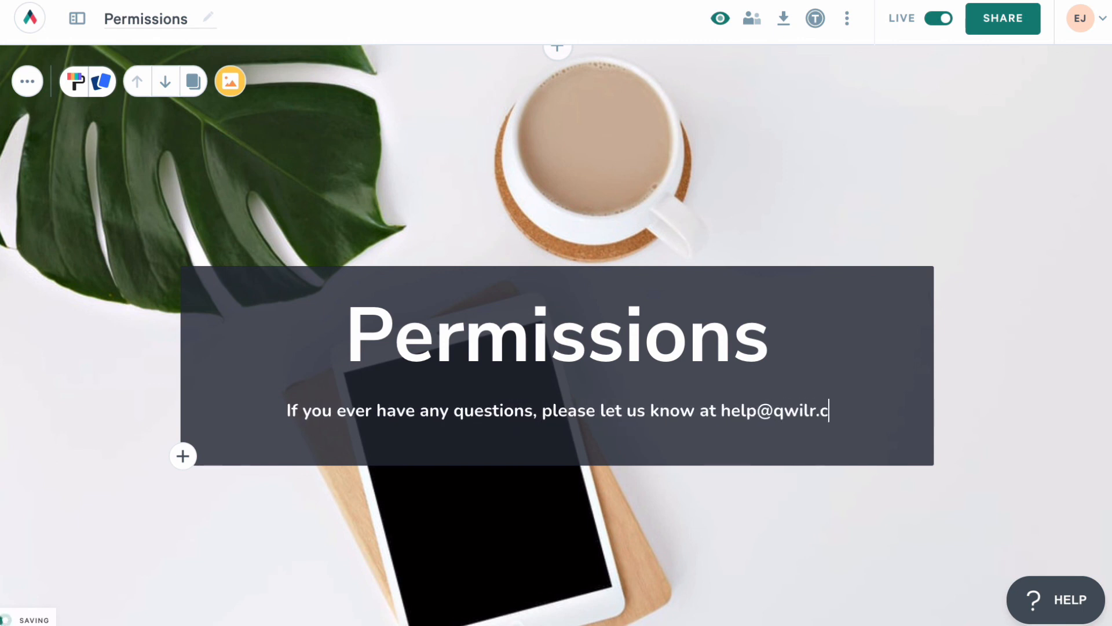
left_click(1054, 599)
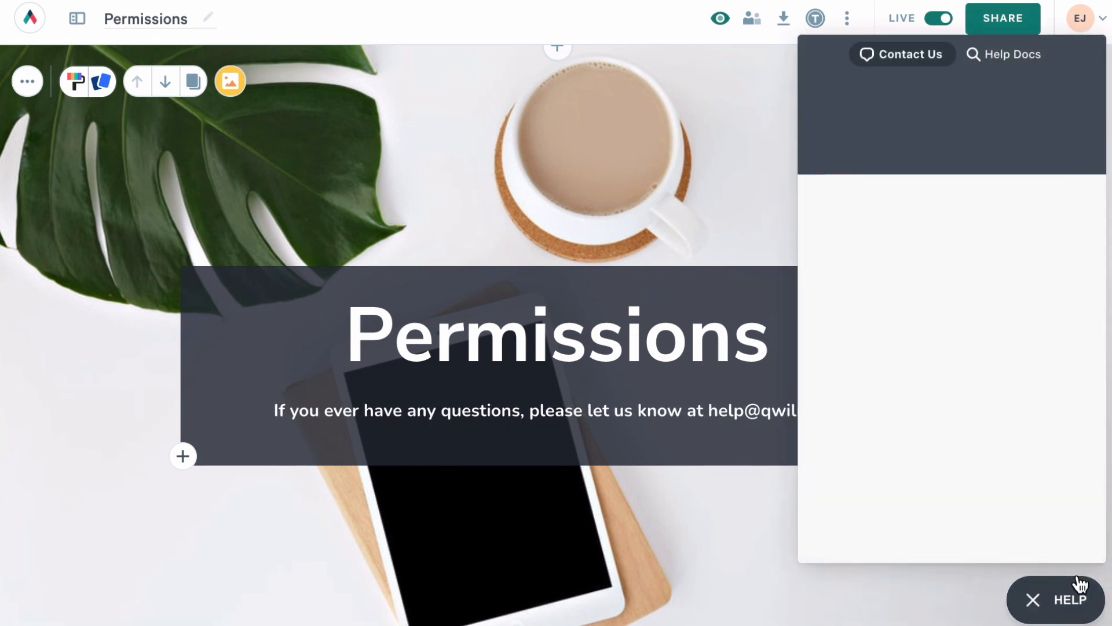